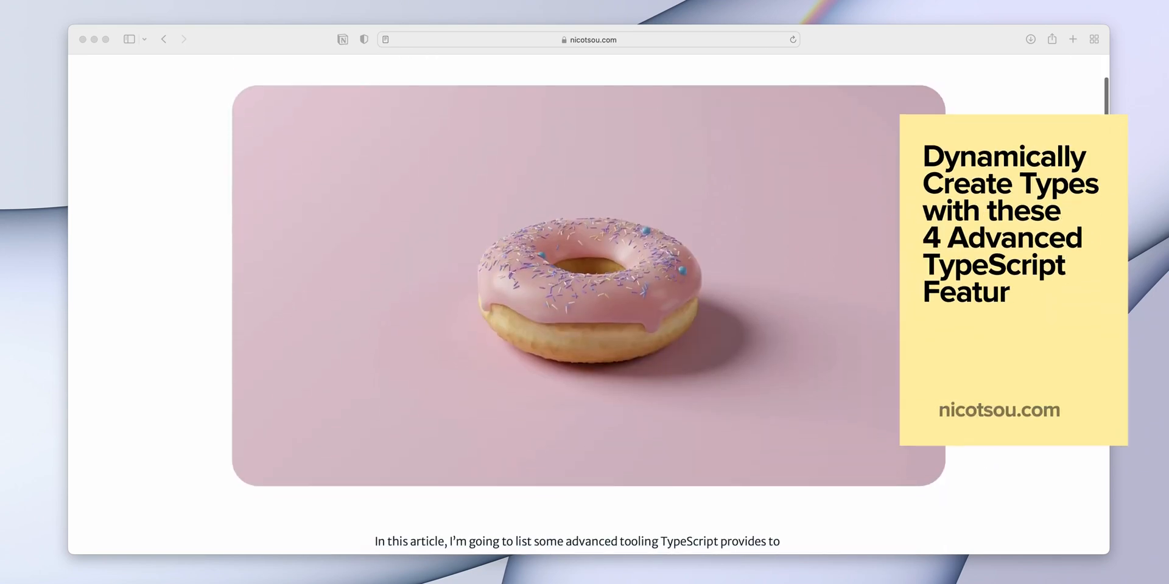
scroll("down", 3)
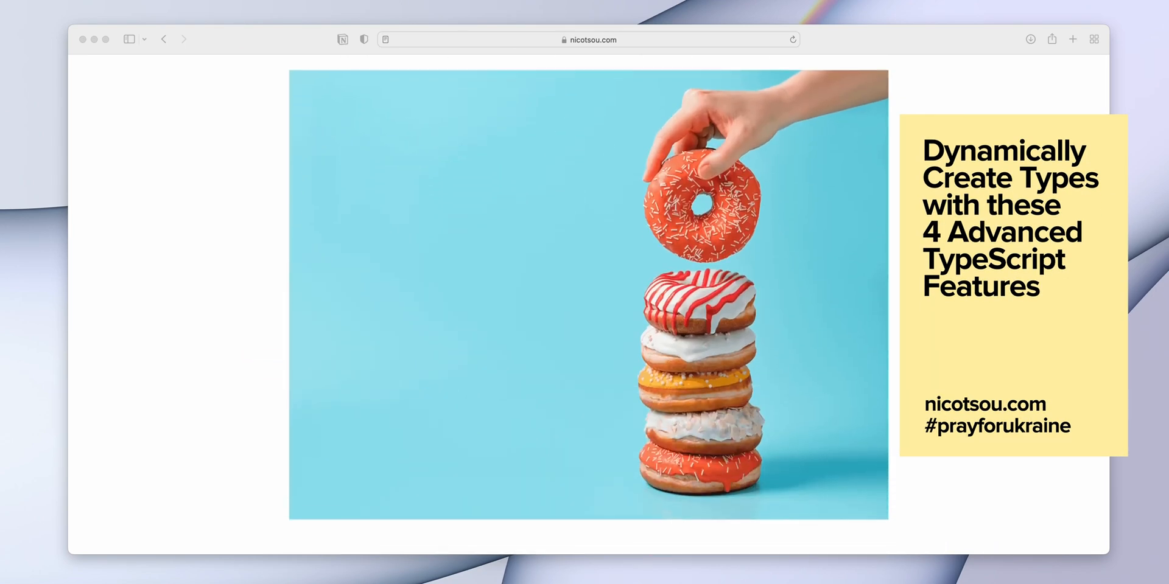
scroll("down", 3)
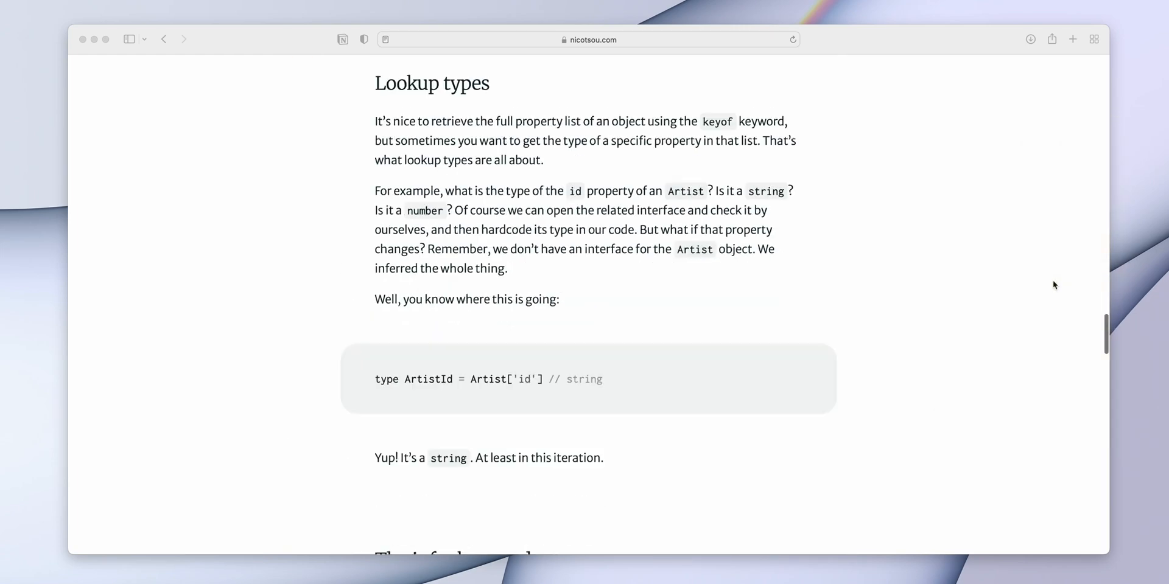
scroll("down", 3)
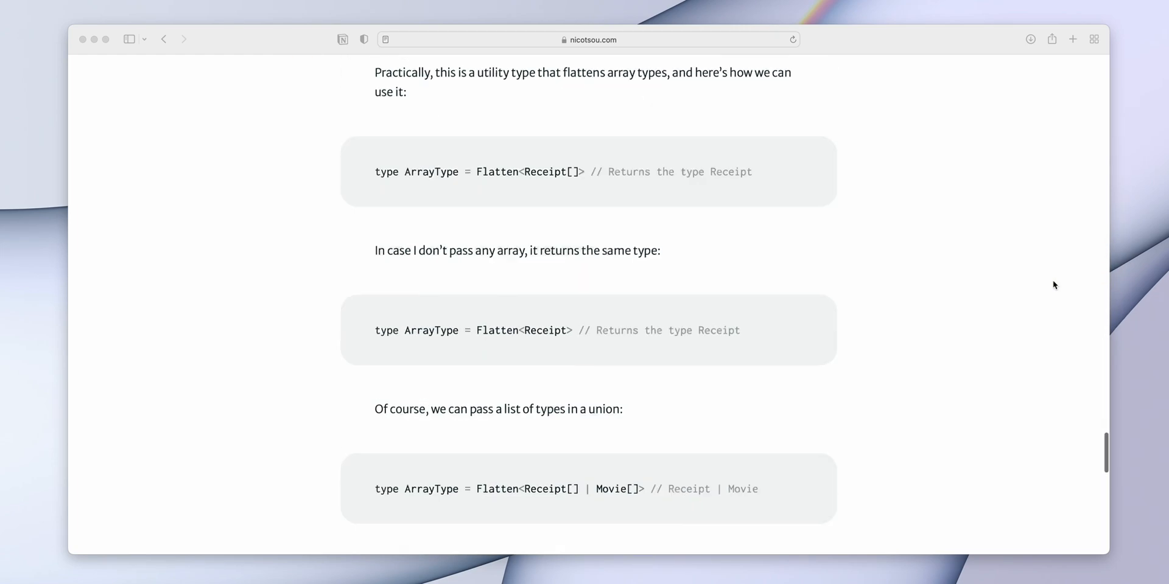